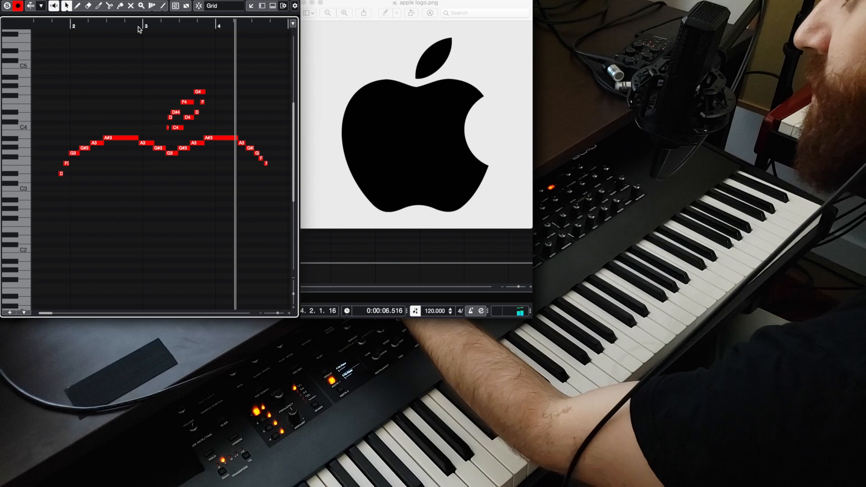
- Select the Draw tool in the Key Editor toolbar to add the D#1 note after E1
{"action": "left_click", "coordinate": [162, 27]}
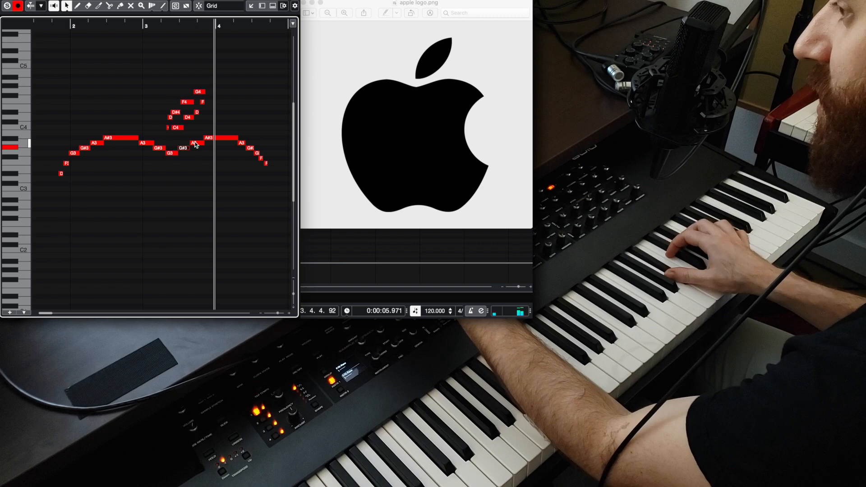
{"action": "left_click", "coordinate": [162, 26]}
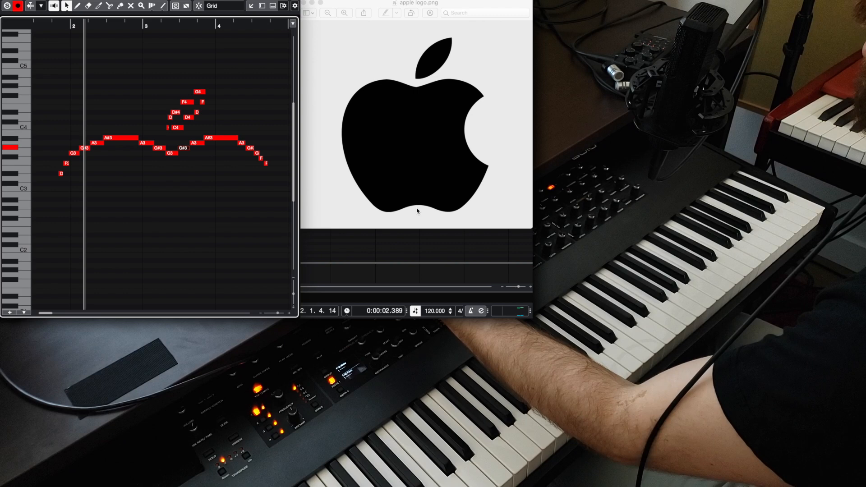
{"action": "mouse_move", "coordinate": [337, 144]}
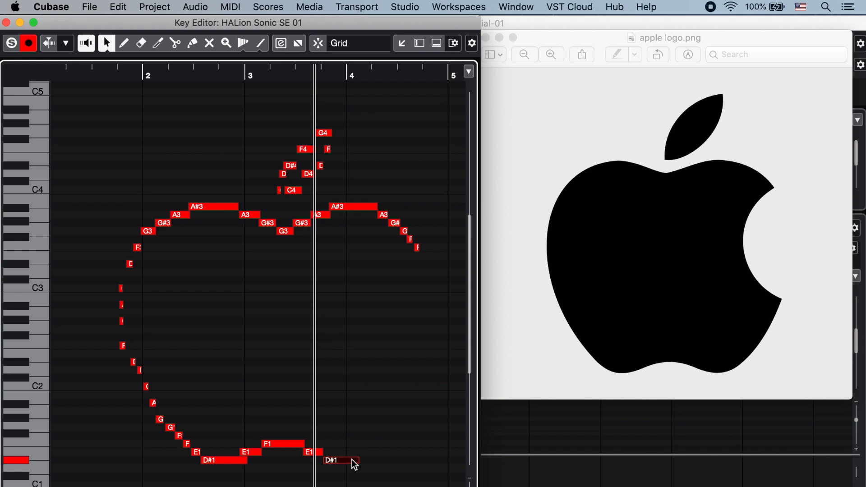
{"action": "mouse_move", "coordinate": [772, 198]}
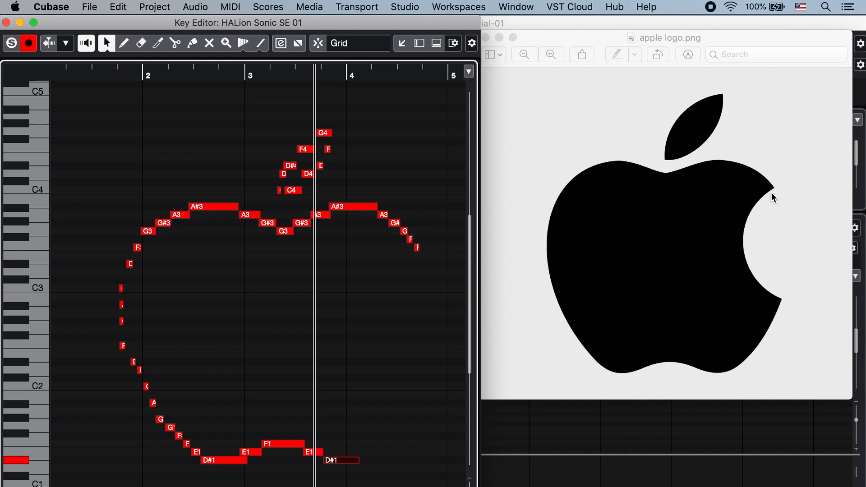
{"action": "mouse_move", "coordinate": [744, 234]}
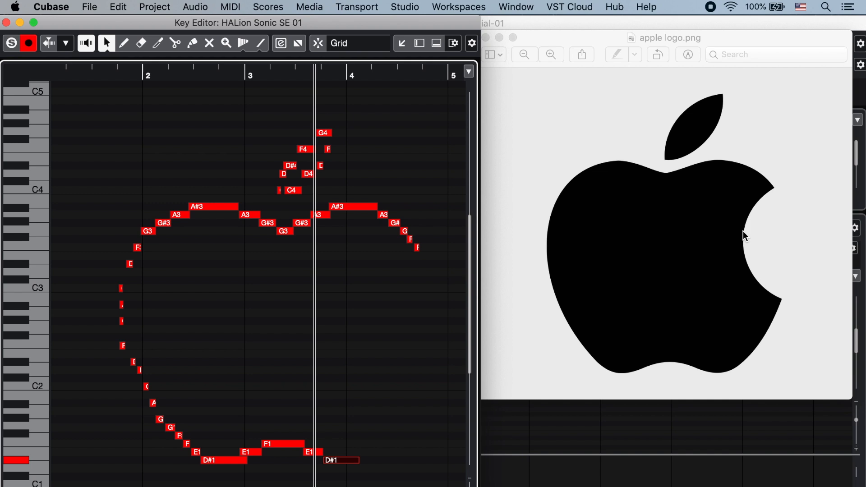